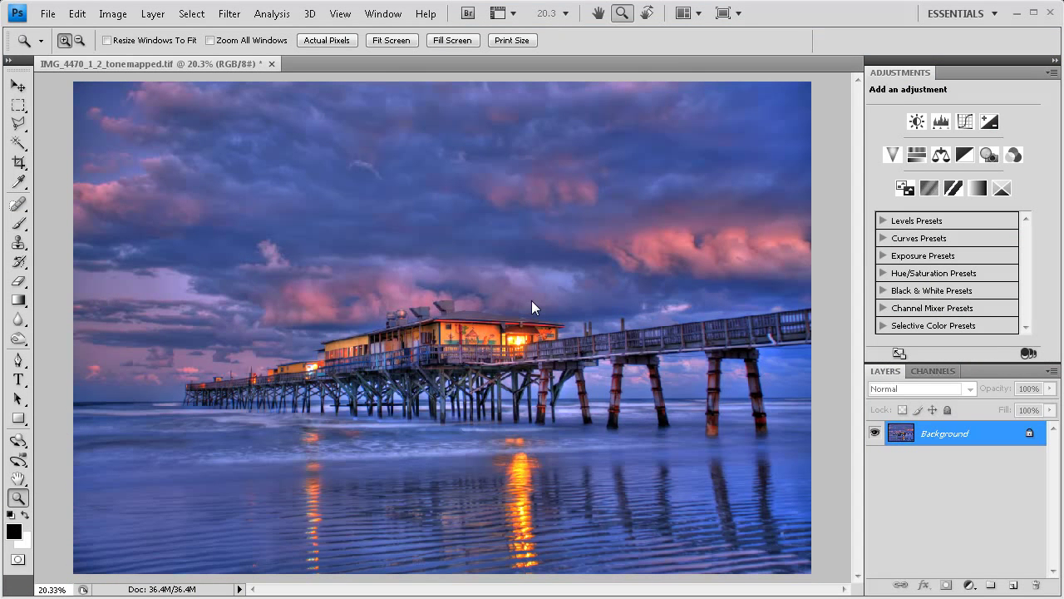
mouse_move(905, 474)
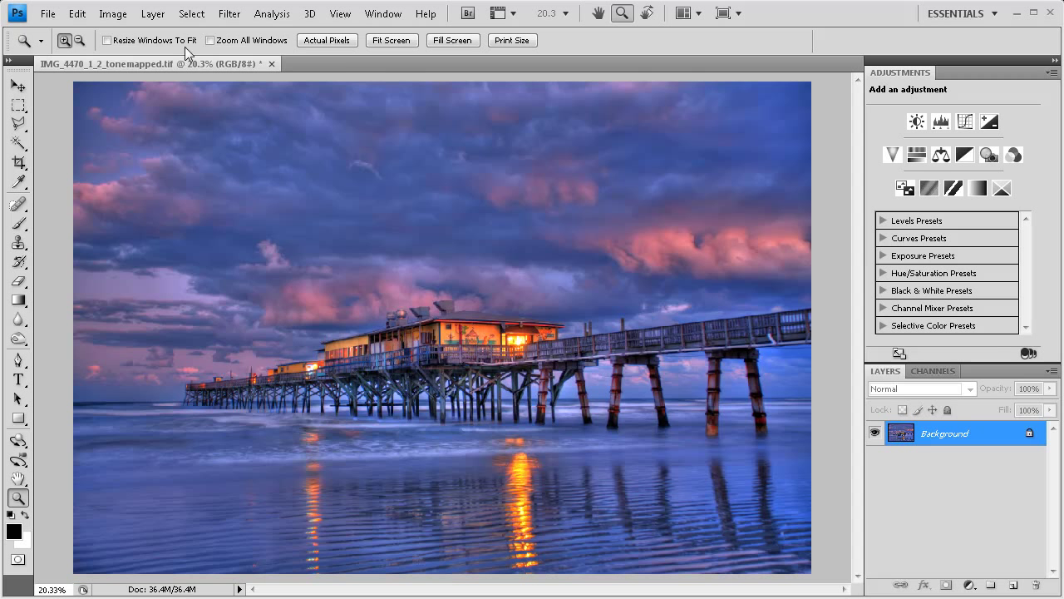
- Duplicate the Background layer as a new layer named 'multiply'
left_click(153, 13)
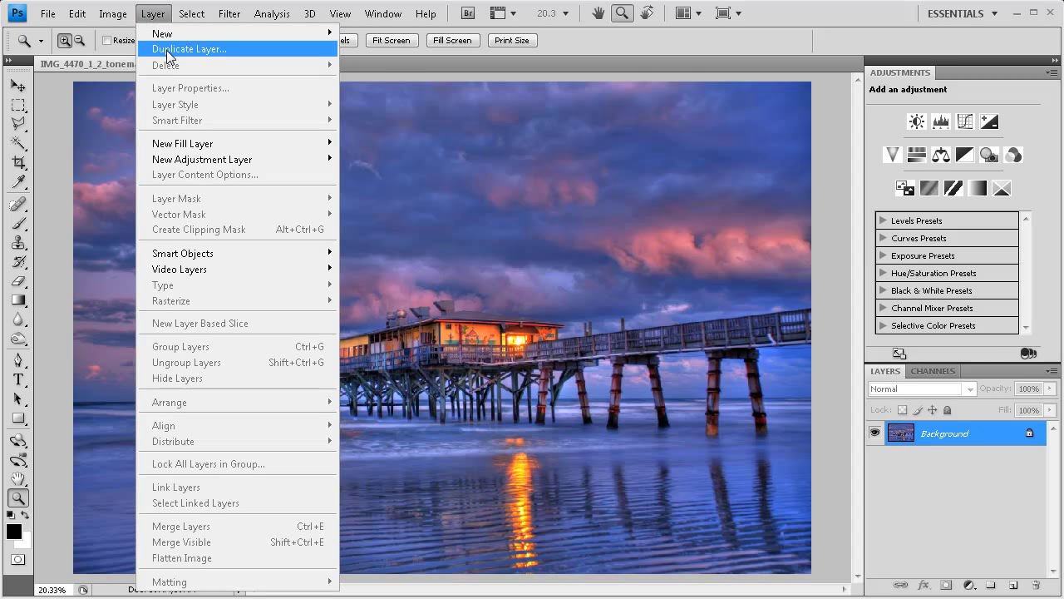
left_click(189, 50)
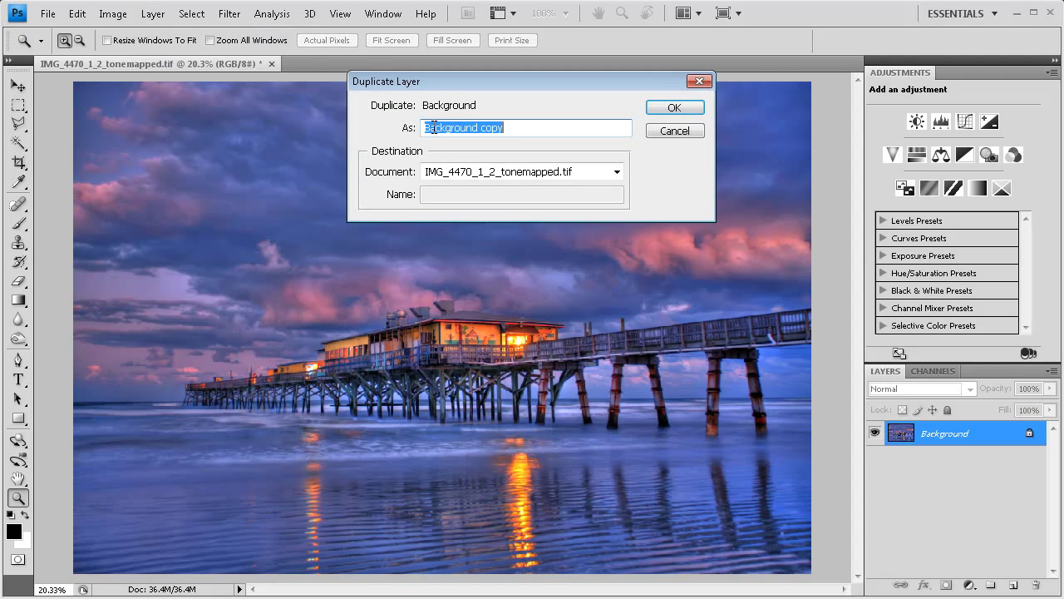
type("mul")
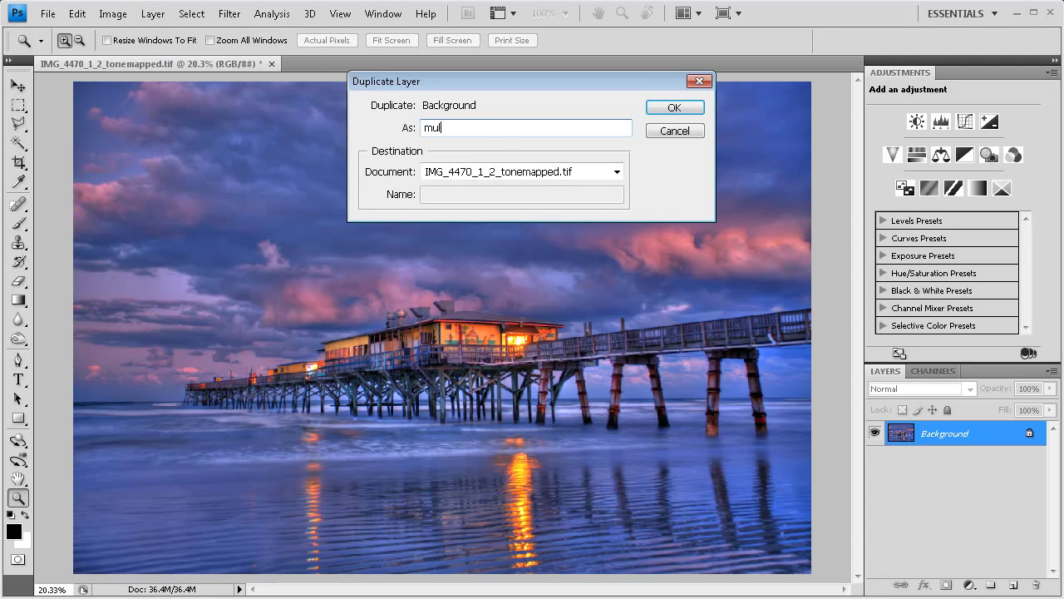
type("tiply")
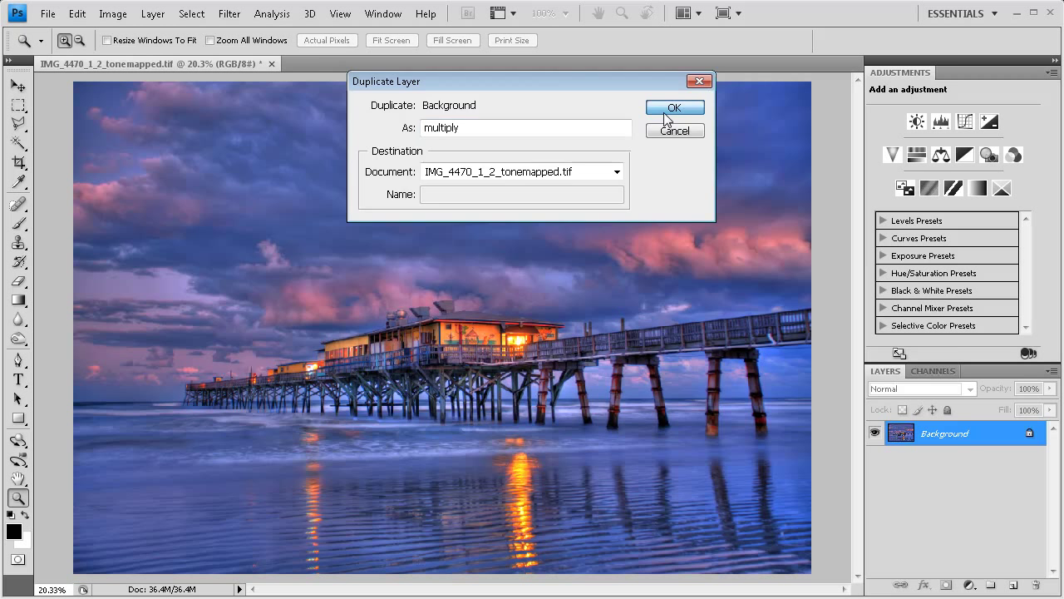
left_click(675, 106)
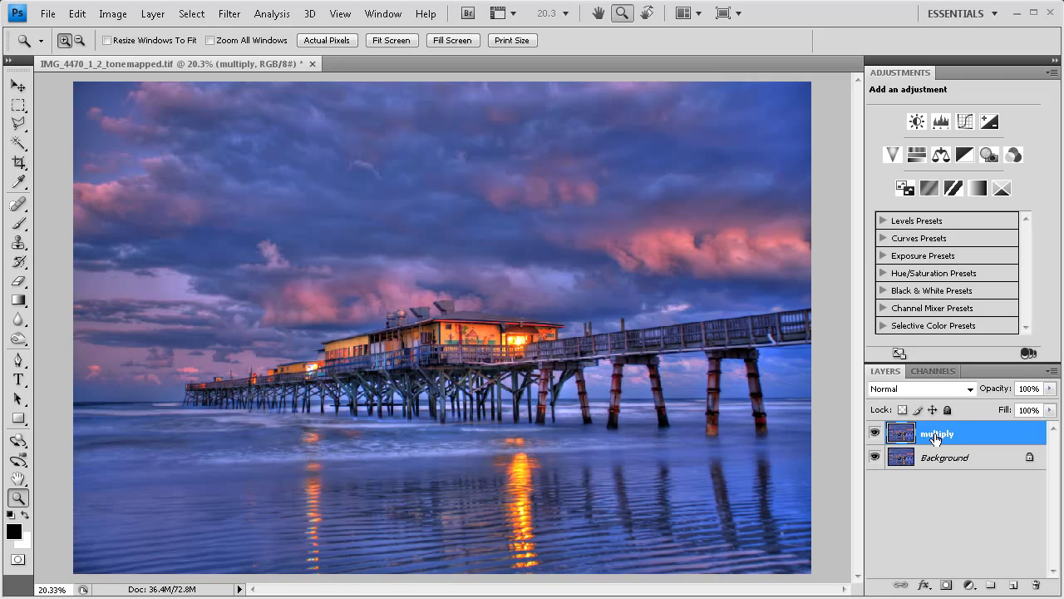
- Set the multiply layer's blend mode to Multiply at 40% opacity
left_click(971, 389)
type("40")
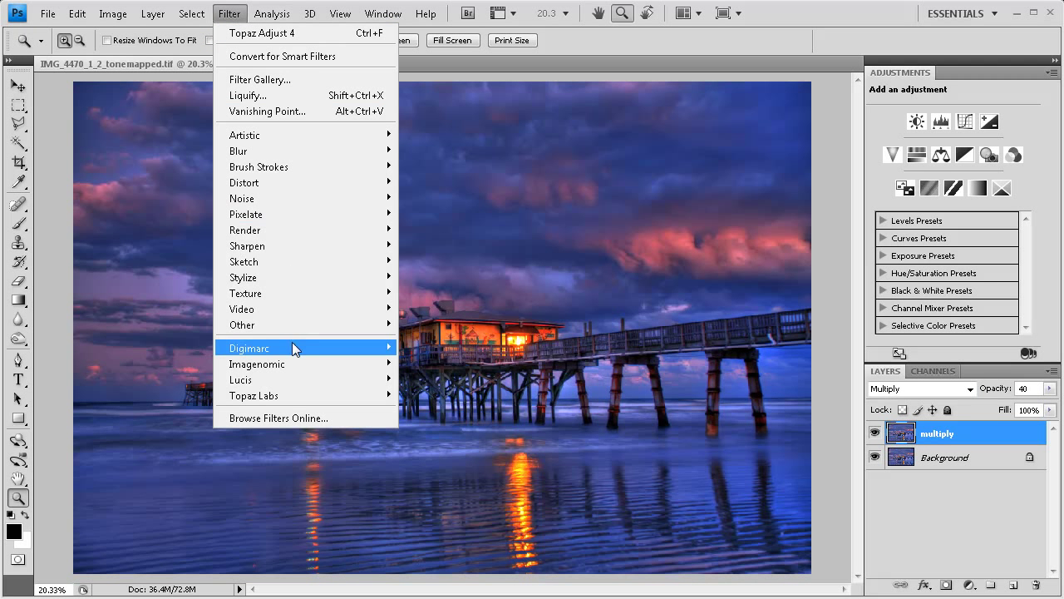
mouse_move(253, 396)
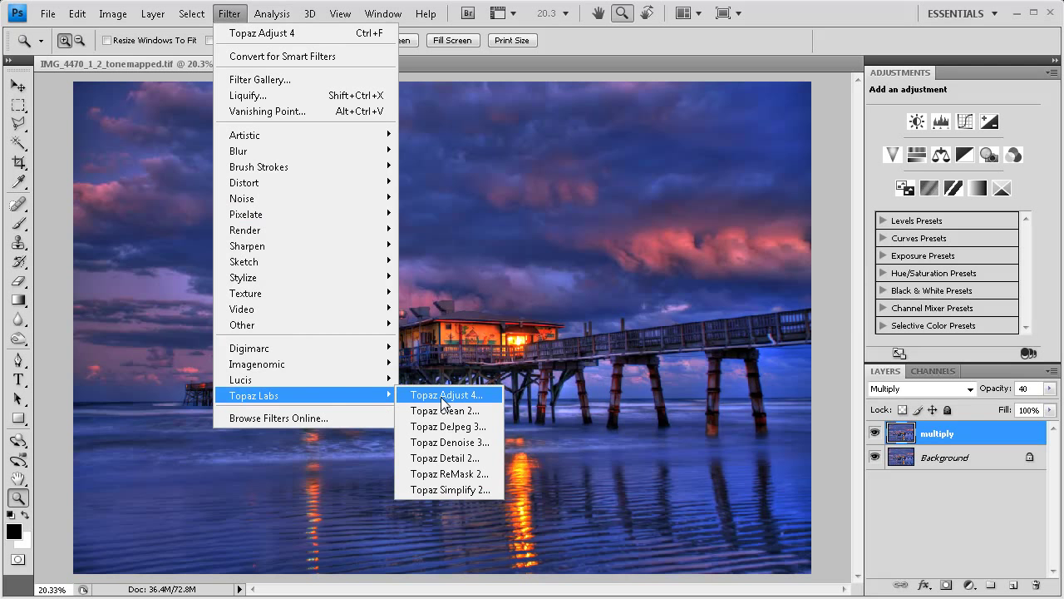
- Apply Topaz Adjust 4's Mild Color Pop preset to the multiply layer and return to Photoshop
left_click(446, 394)
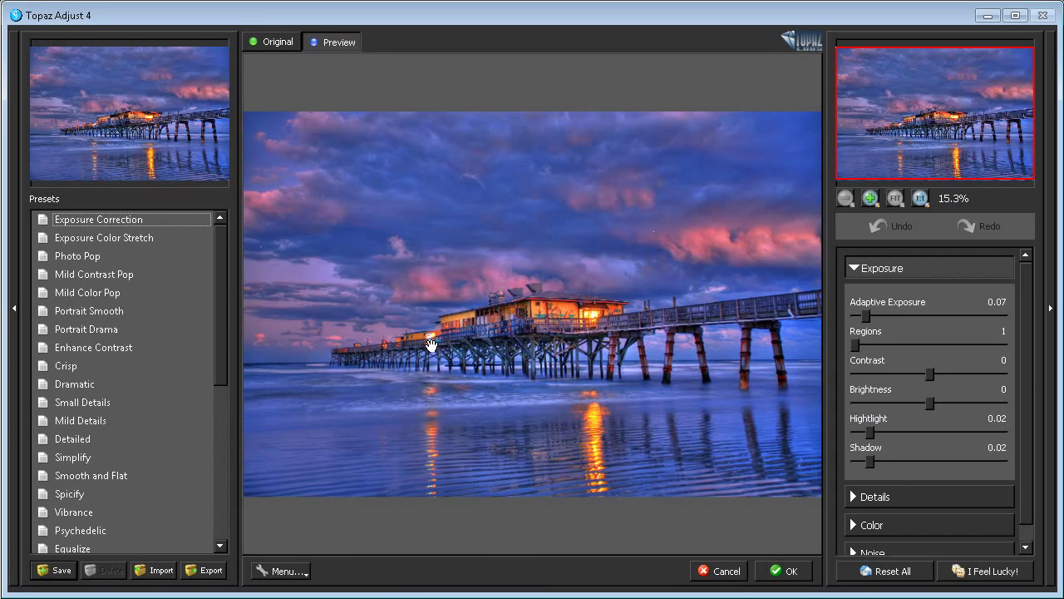
left_click(93, 272)
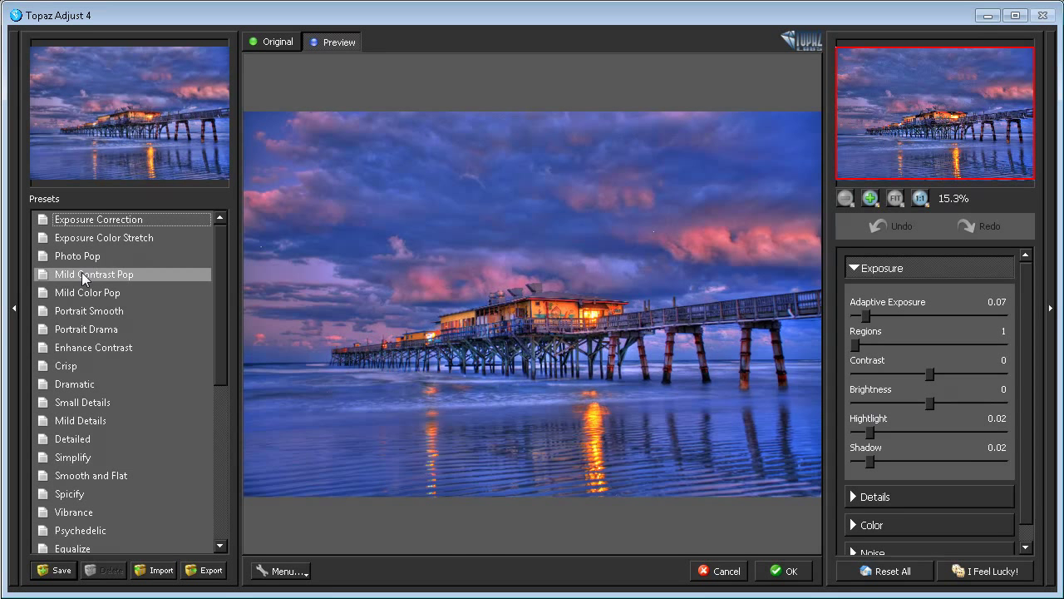
left_click(87, 293)
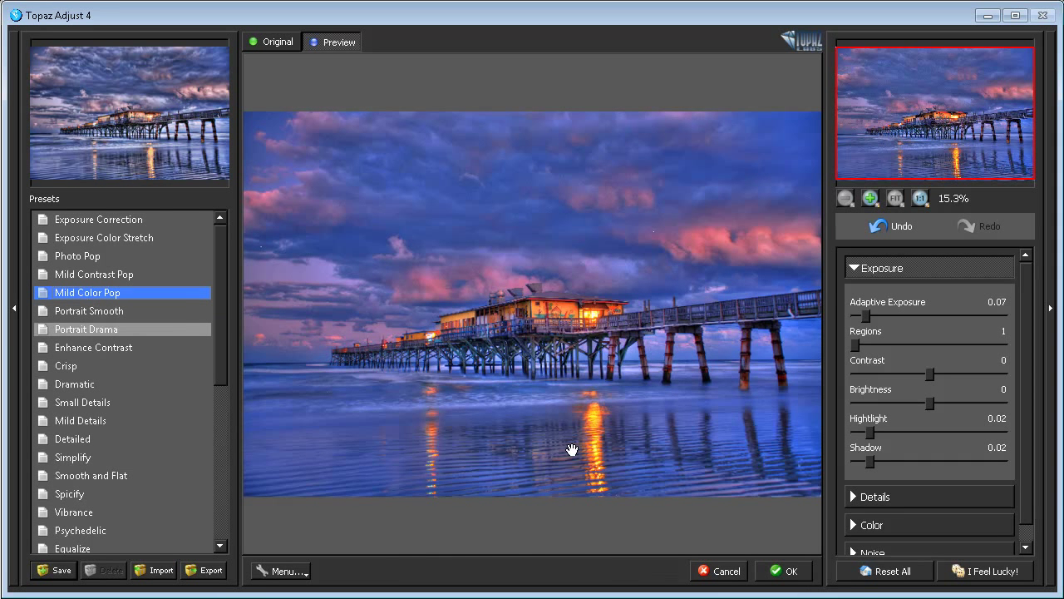
mouse_move(785, 570)
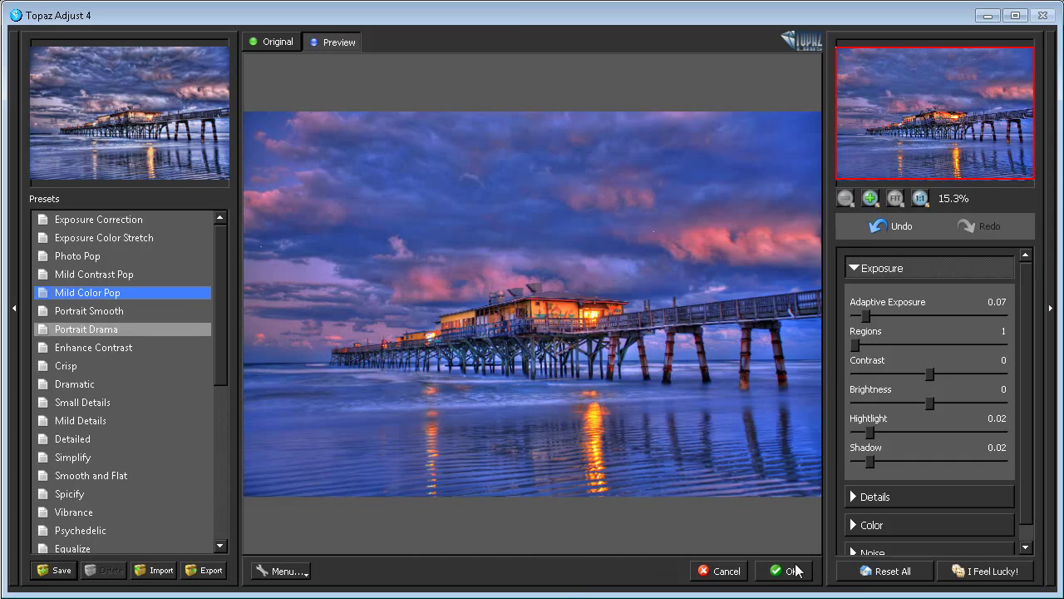
left_click(785, 570)
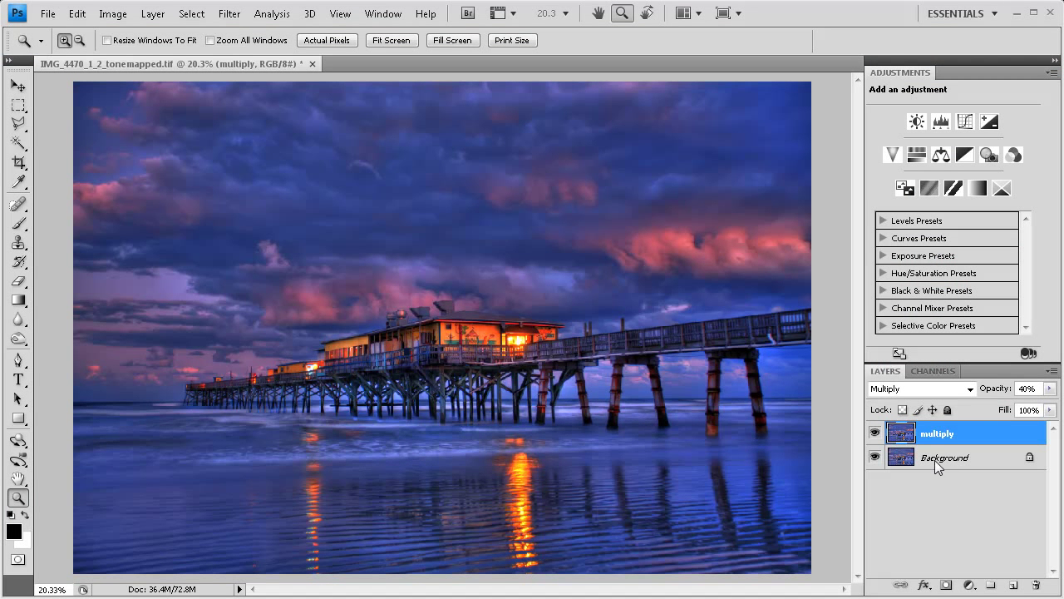
- Duplicate the Background layer again as a layer named 'overlay' beneath multiply
left_click(945, 457)
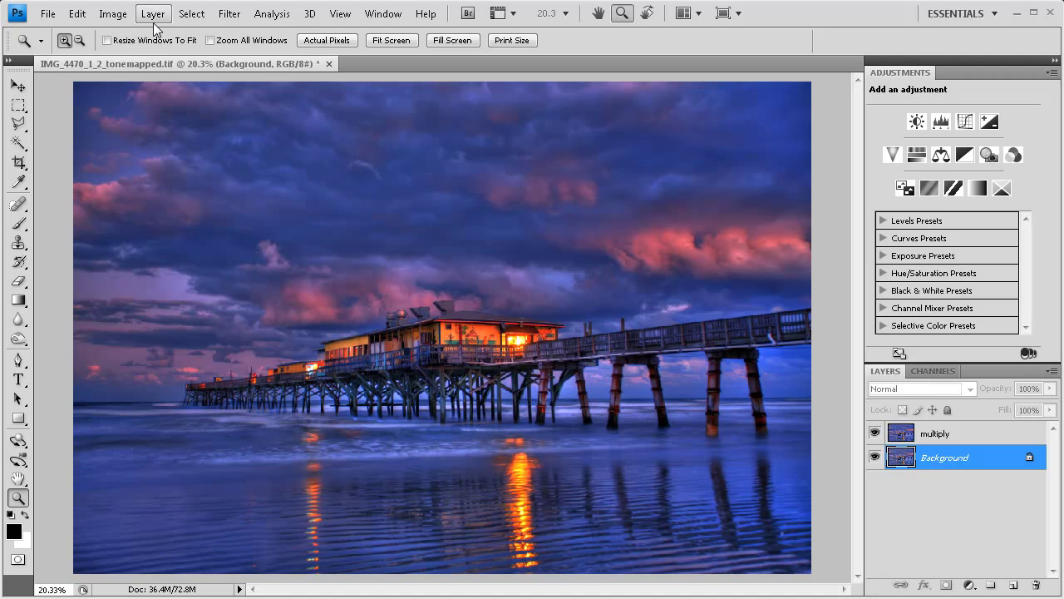
left_click(153, 14)
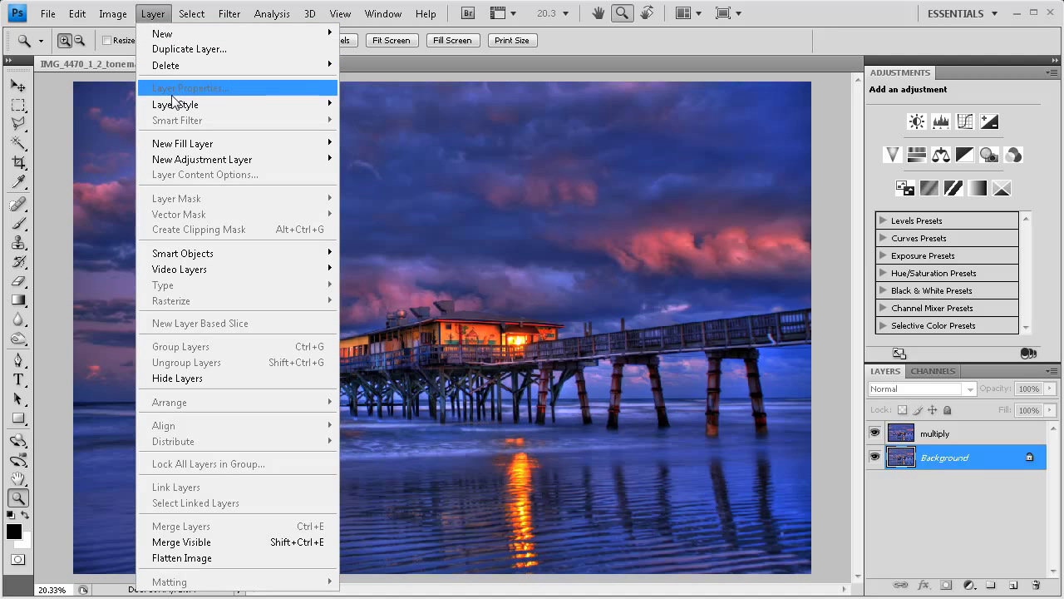
left_click(189, 48)
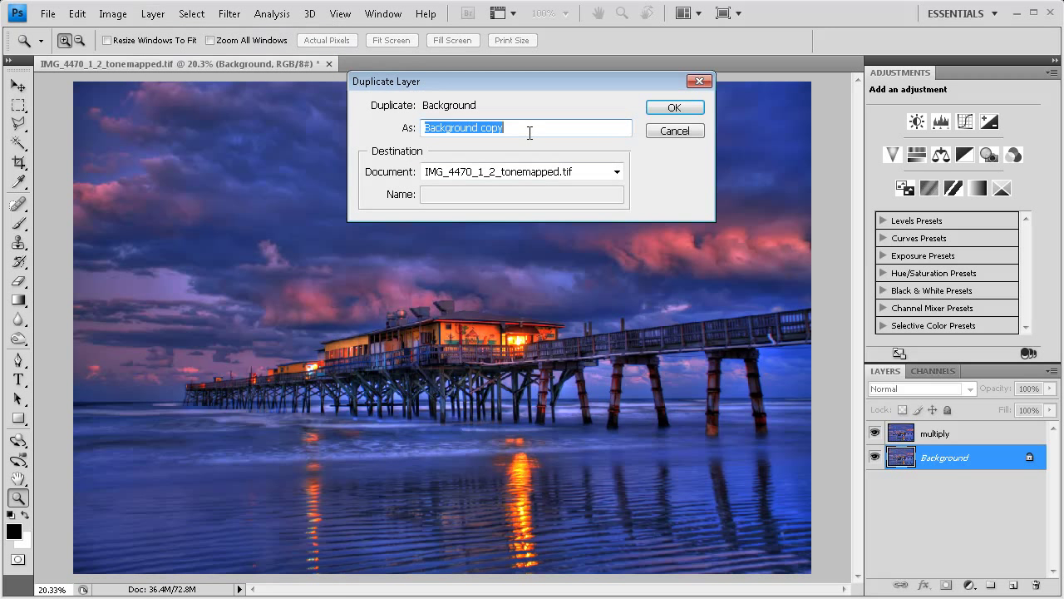
type("overlay")
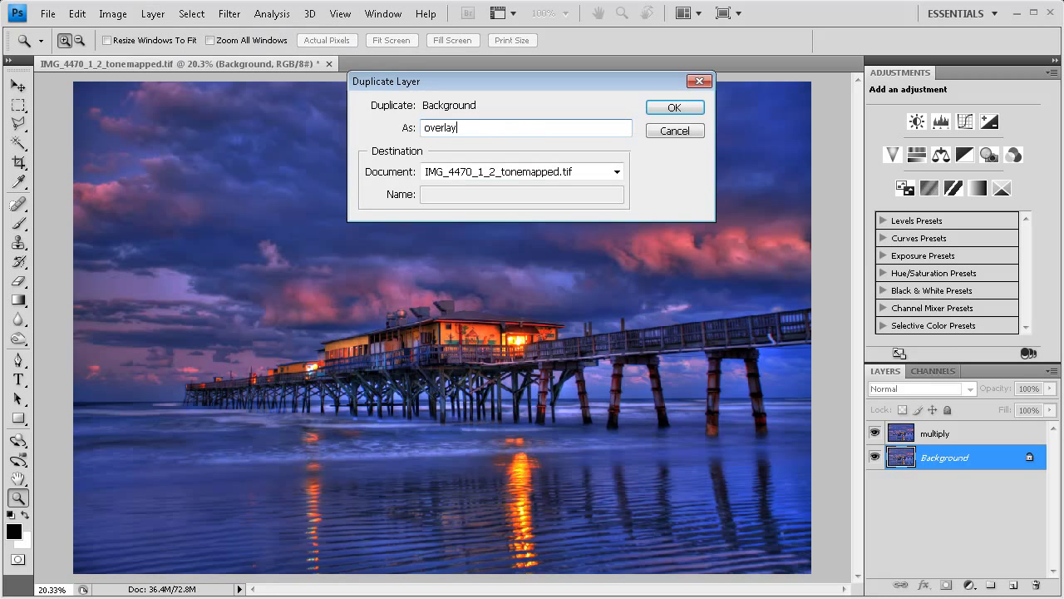
left_click(675, 106)
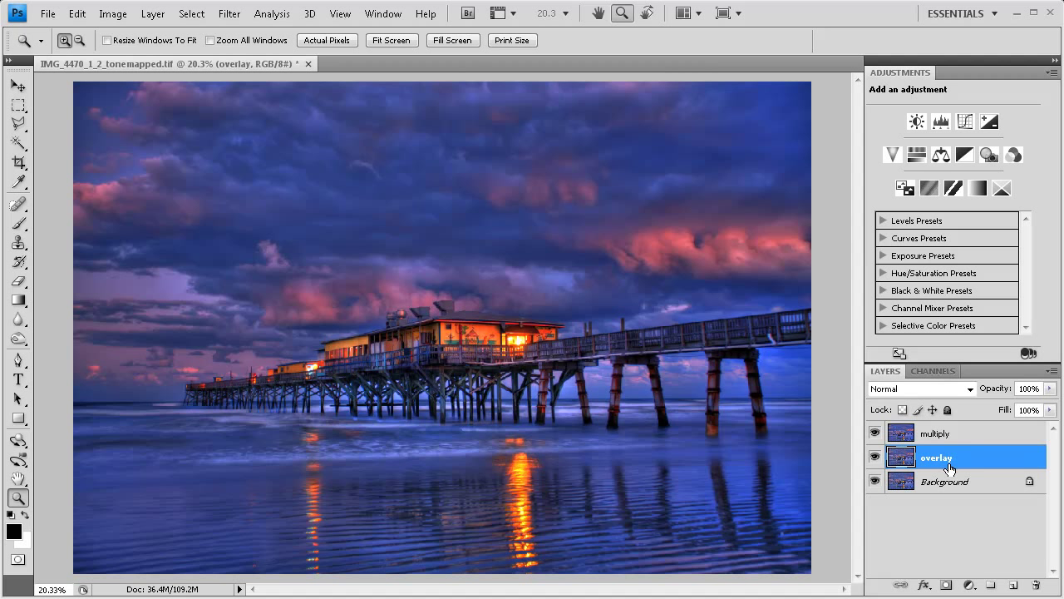
- Set the overlay layer's blend mode to Overlay at 20% opacity
left_click(968, 389)
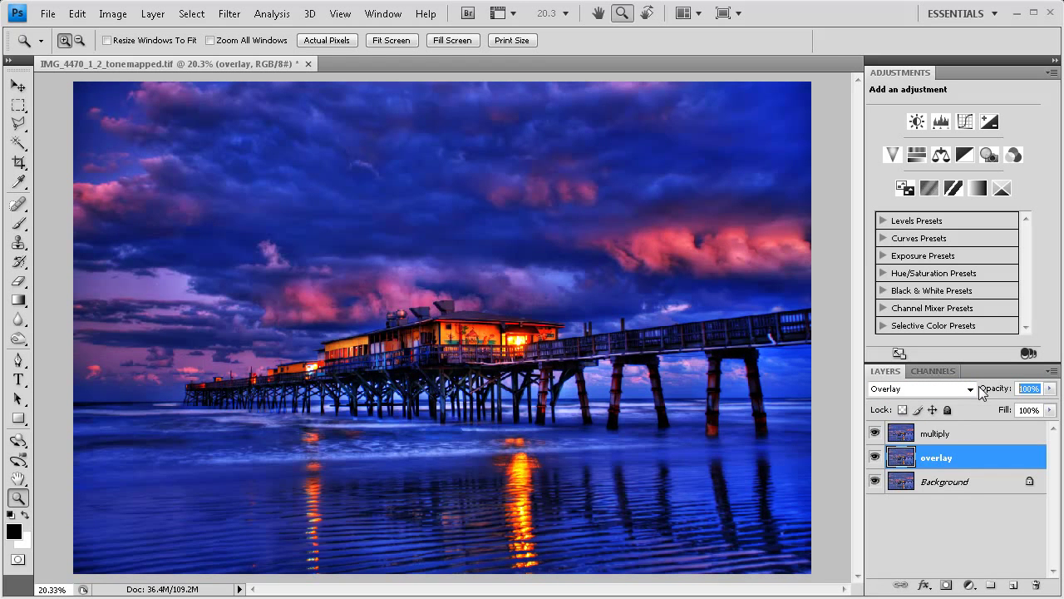
type("20")
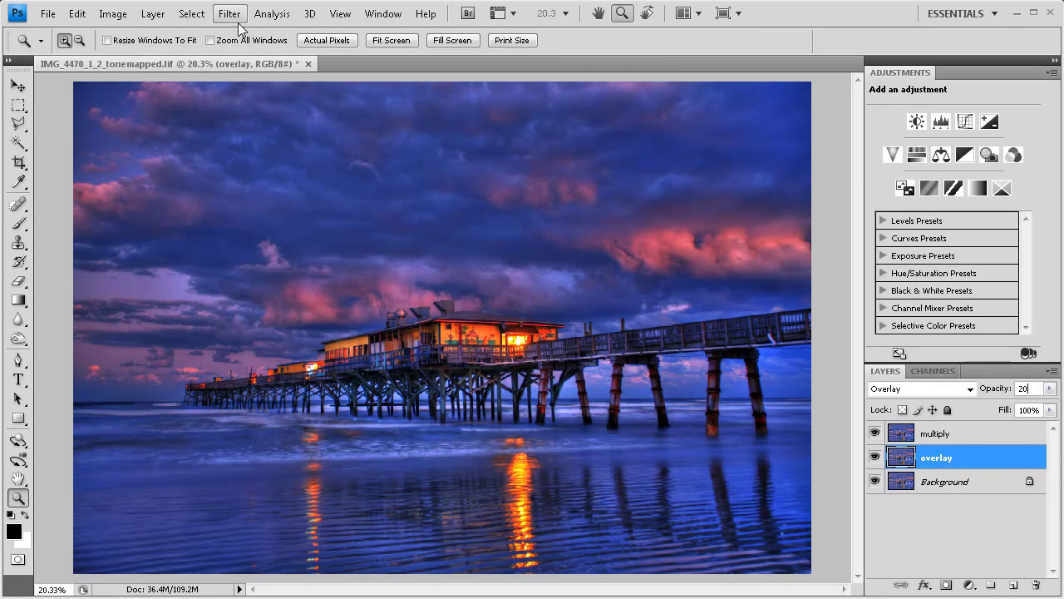
left_click(230, 14)
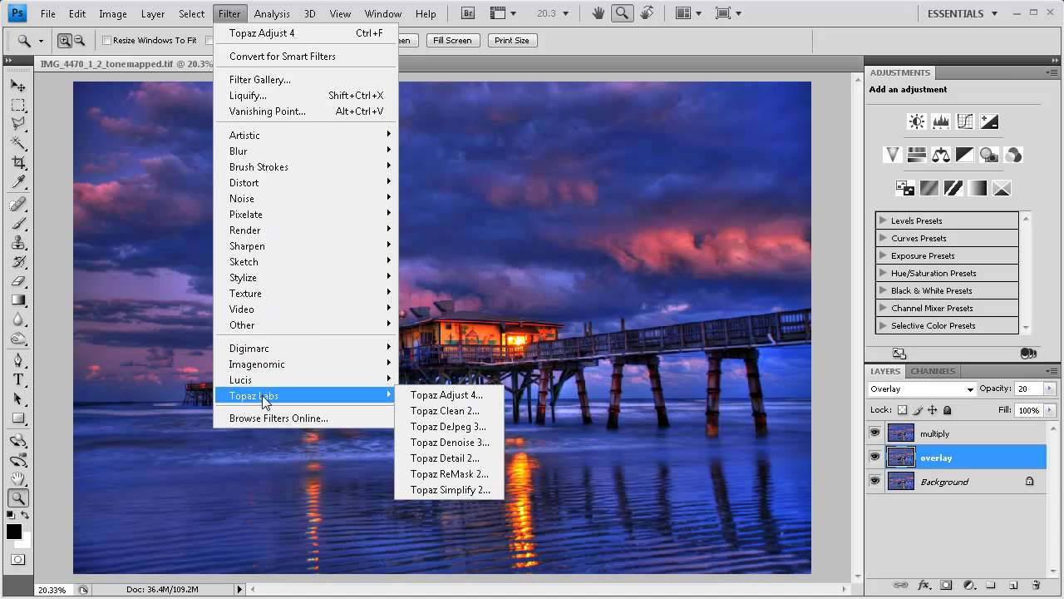
mouse_move(459, 394)
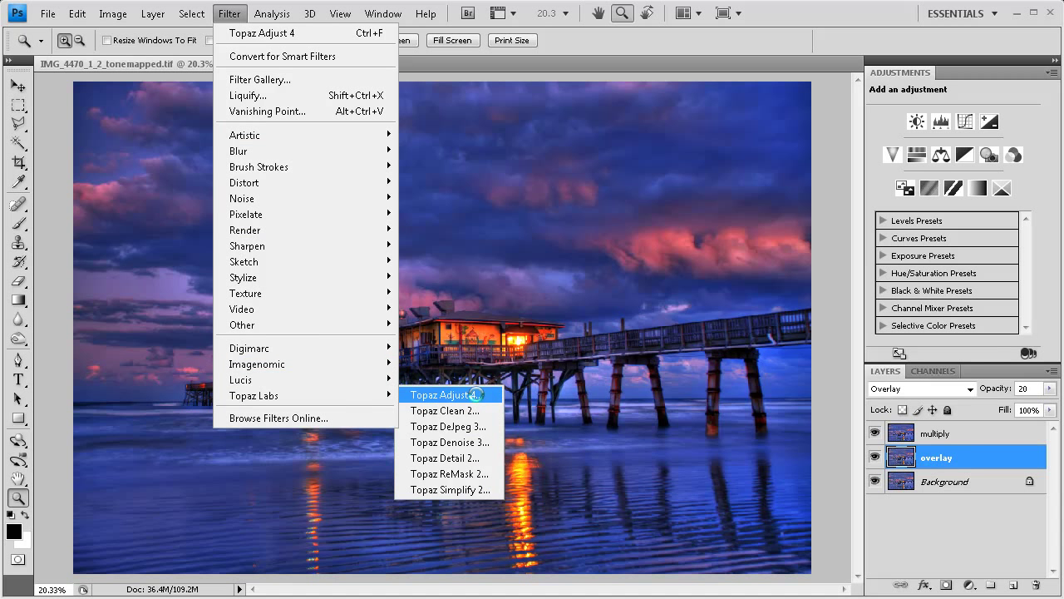
- Apply Topaz Adjust 4's Neutralizer by JorgeDisz preset to the overlay layer and return to Photoshop
left_click(452, 395)
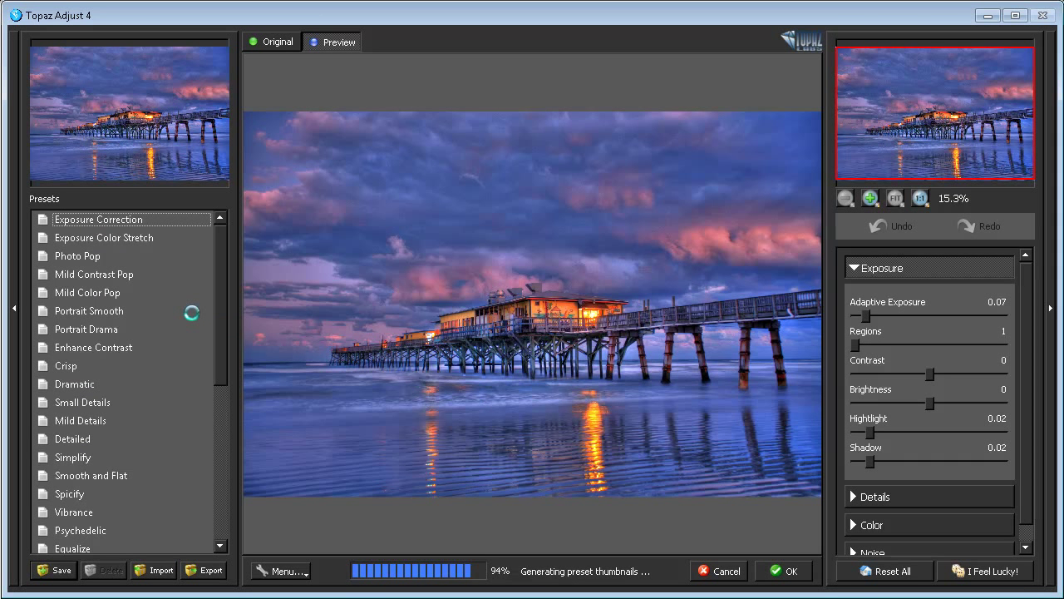
left_click(90, 311)
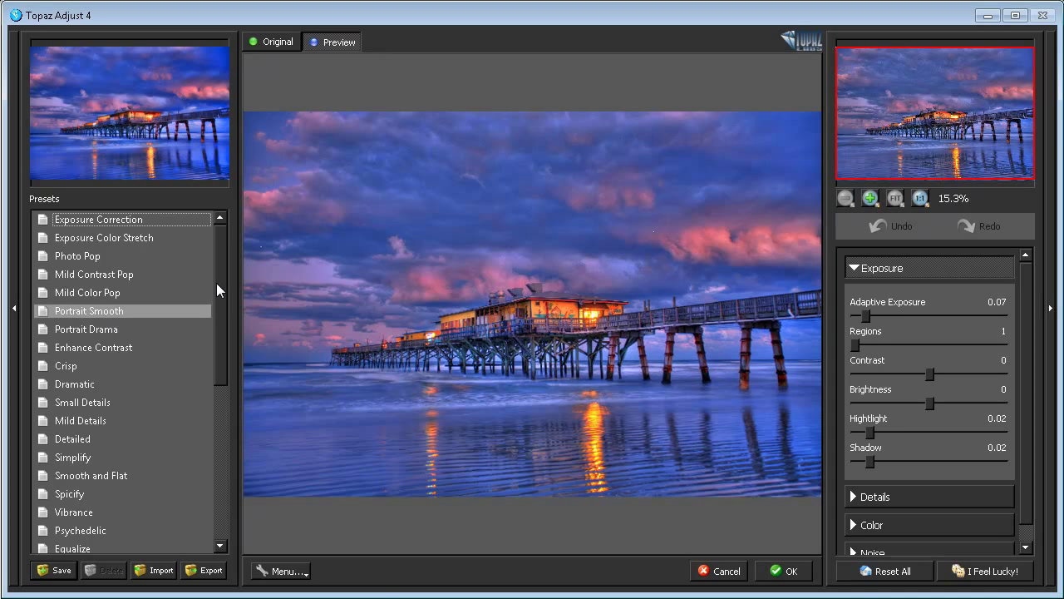
scroll("down", 3)
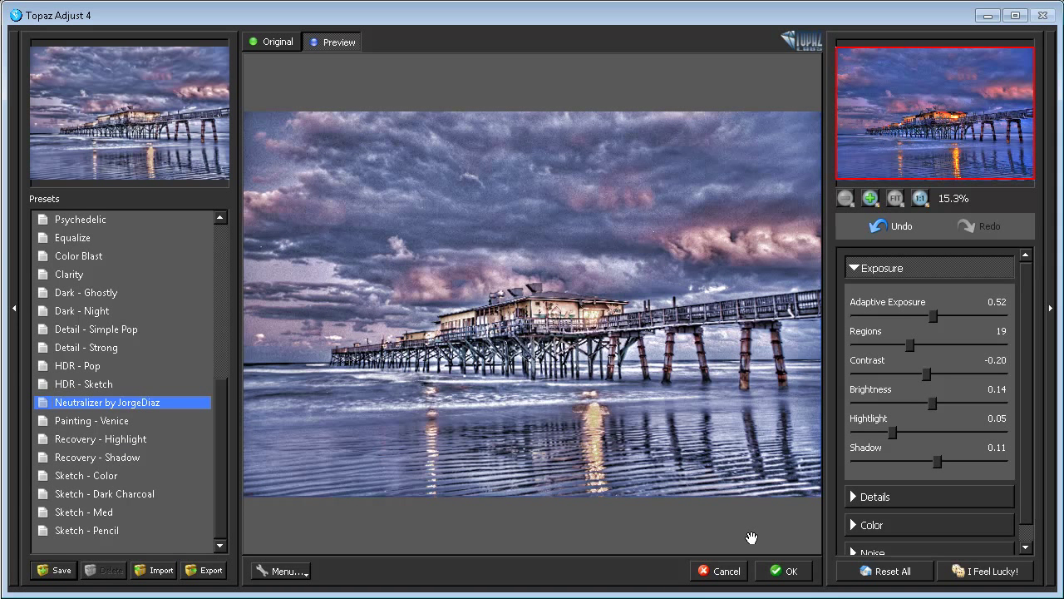
left_click(783, 572)
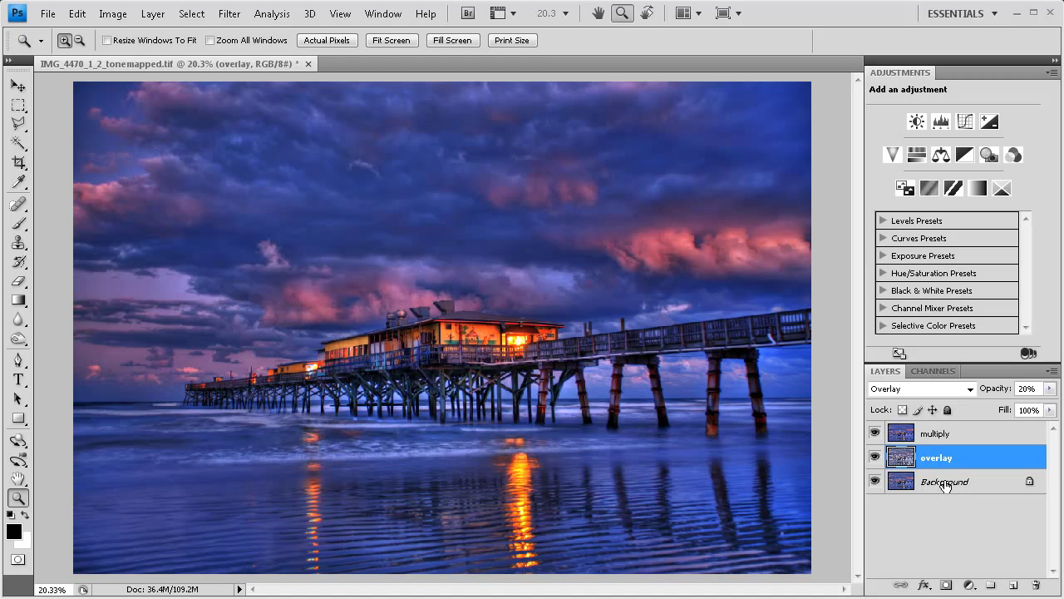
- Duplicate the Background layer as a plain Background copy
left_click(945, 481)
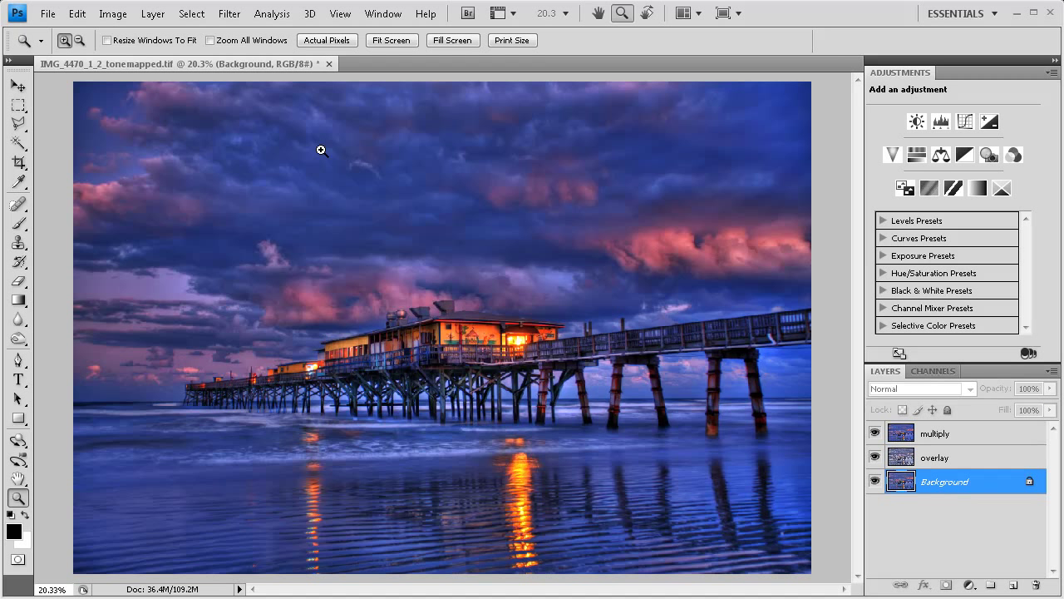
left_click(153, 13)
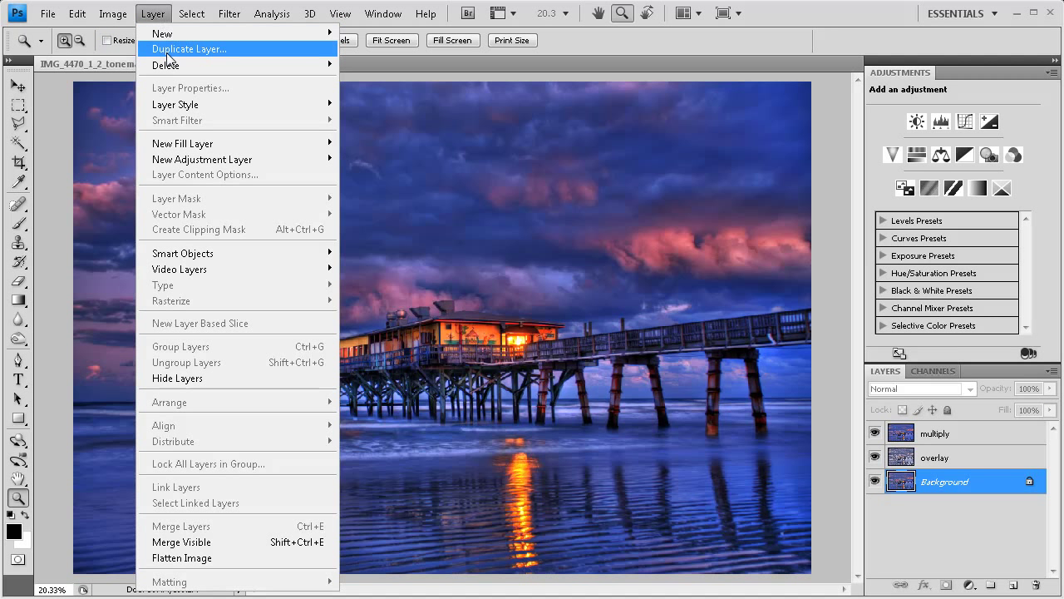
left_click(188, 48)
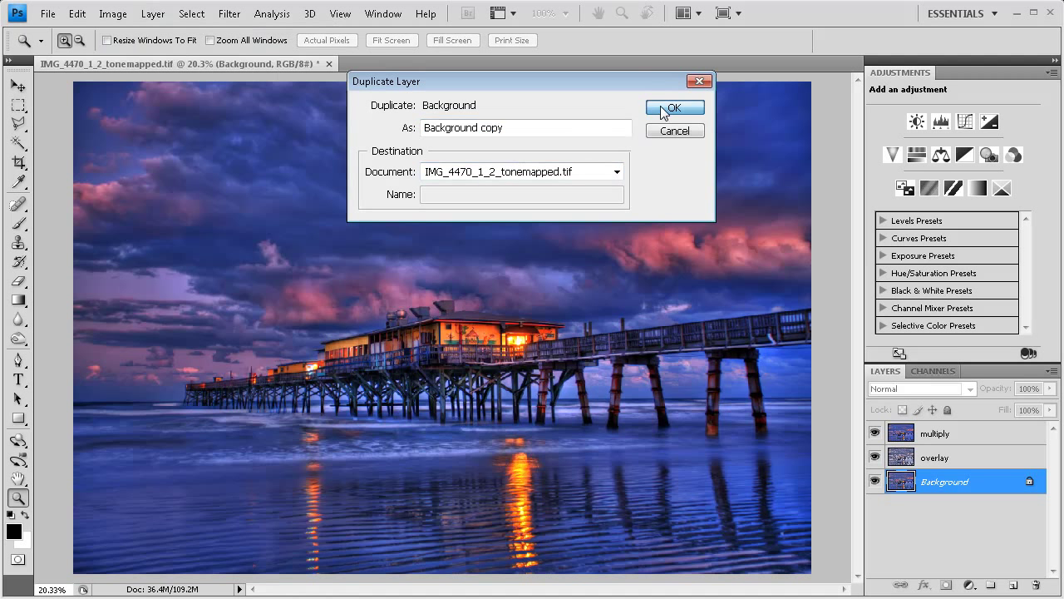
left_click(675, 106)
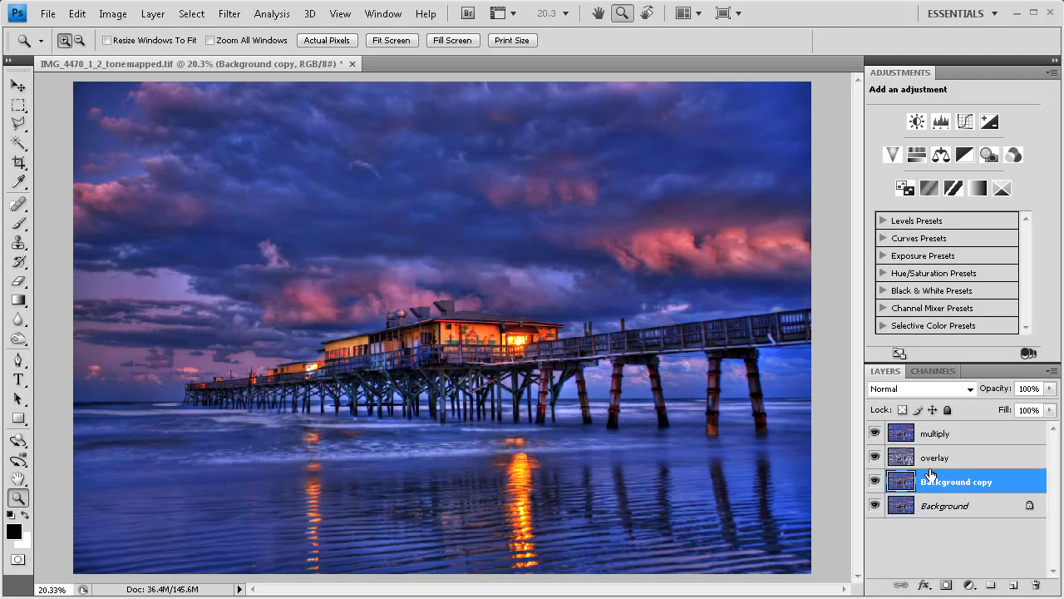
- Merge the Background copy, overlay and multiply layers into one layer
left_click(934, 457)
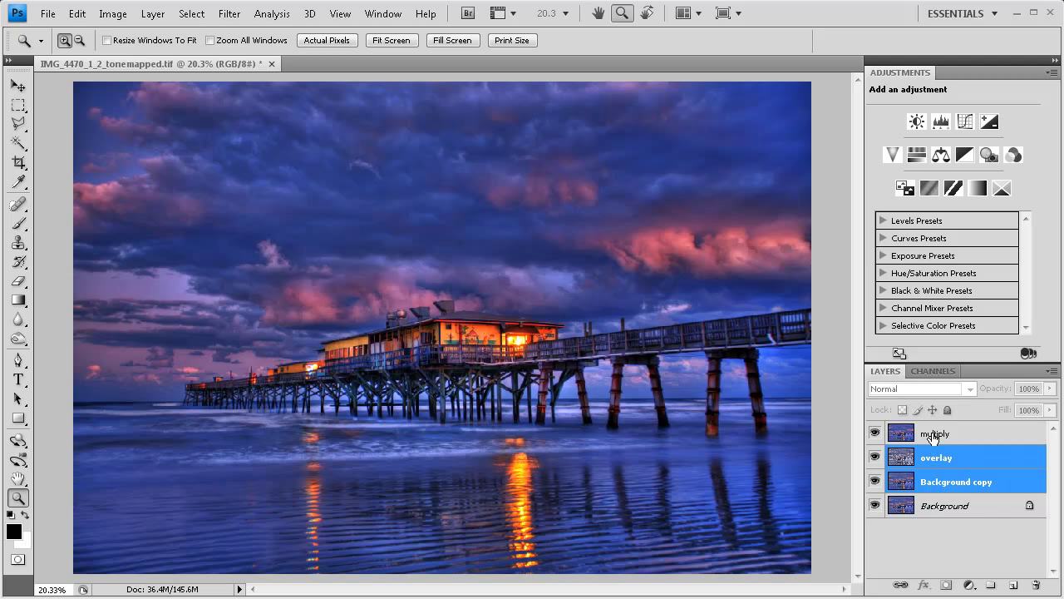
left_click(938, 432)
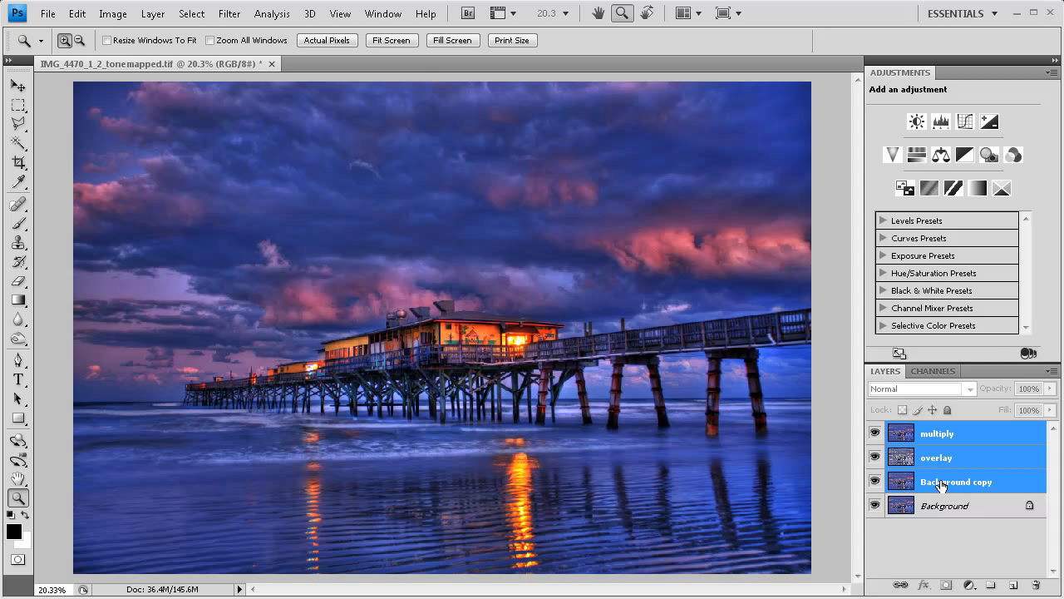
left_click(153, 14)
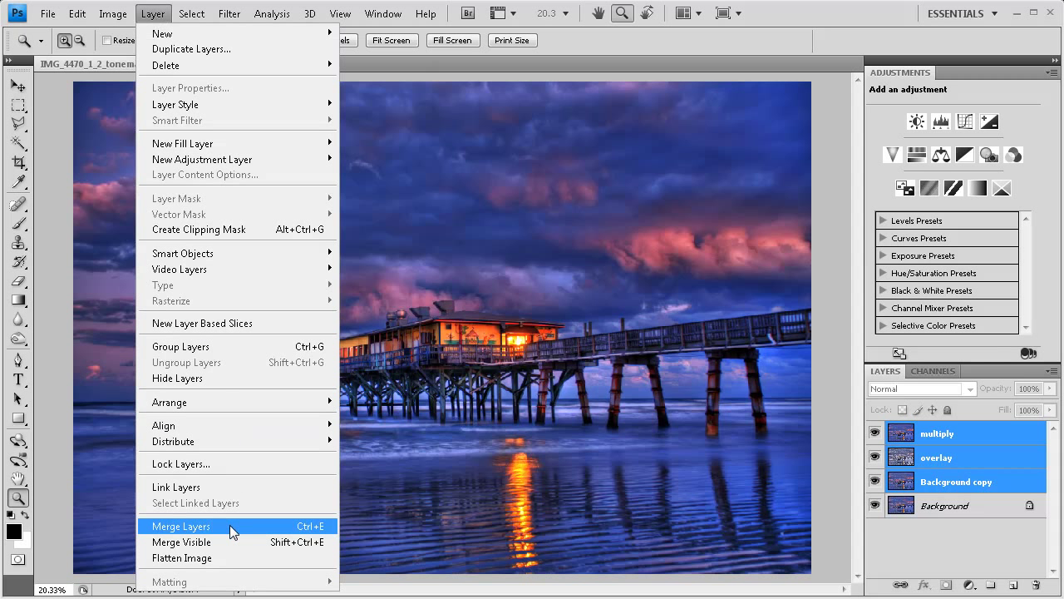
left_click(179, 525)
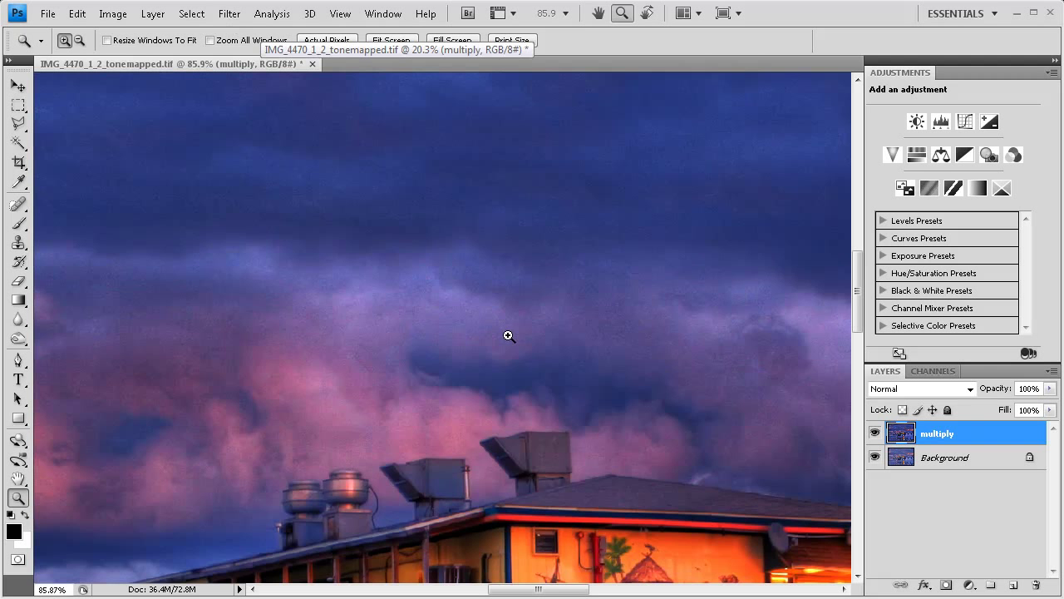
- Zoom into the clouds to check noise, then bring up the Topaz Labs filter list
left_click(509, 336)
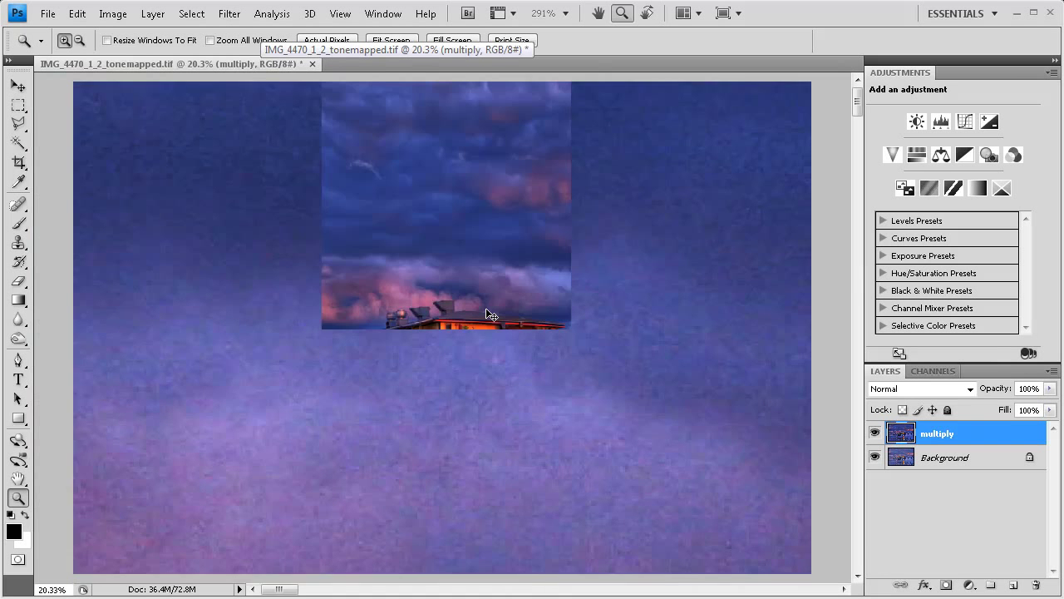
left_click(230, 13)
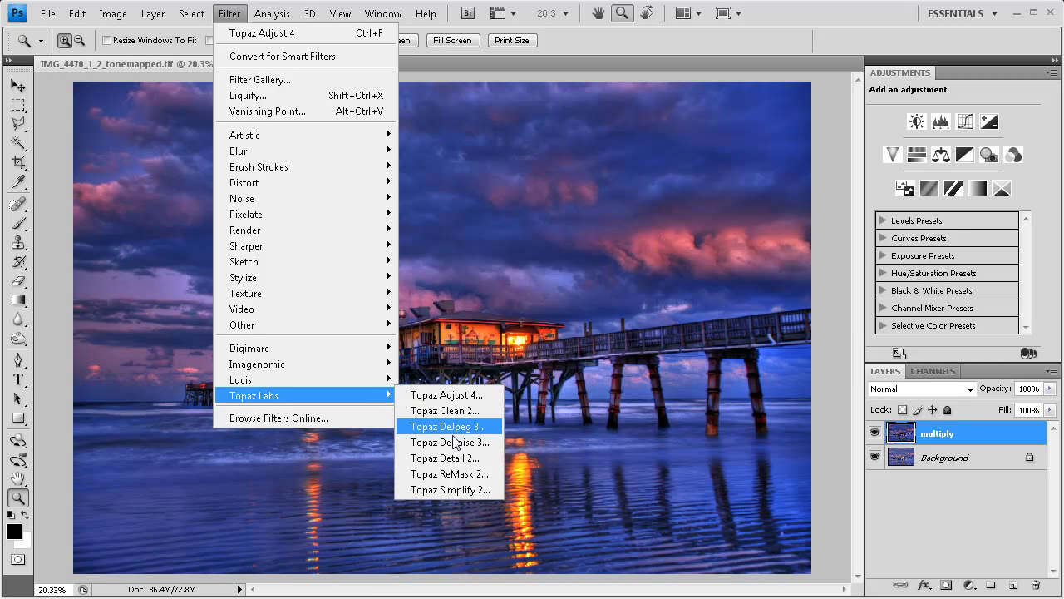
- Clean the merged layer with Topaz DeNoise 3's JPEG_HQ preset and return to Photoshop
left_click(449, 442)
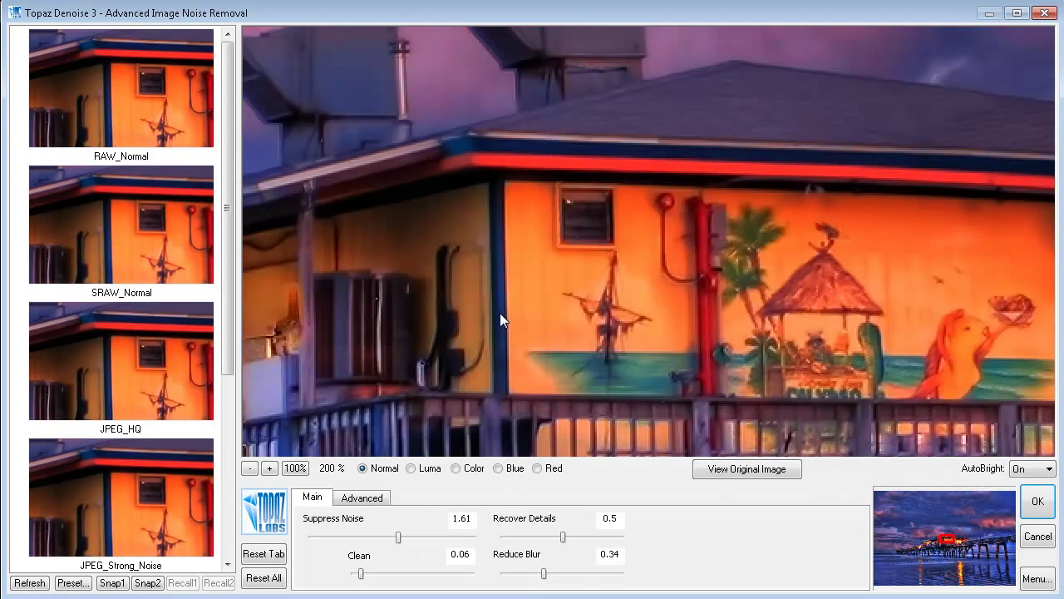
mouse_move(121, 391)
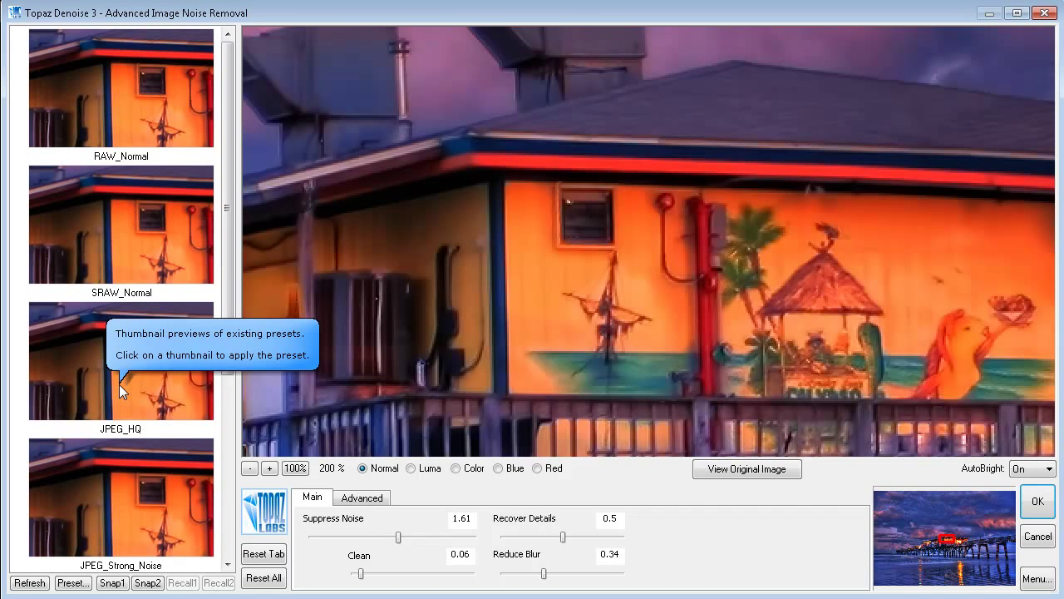
left_click(119, 382)
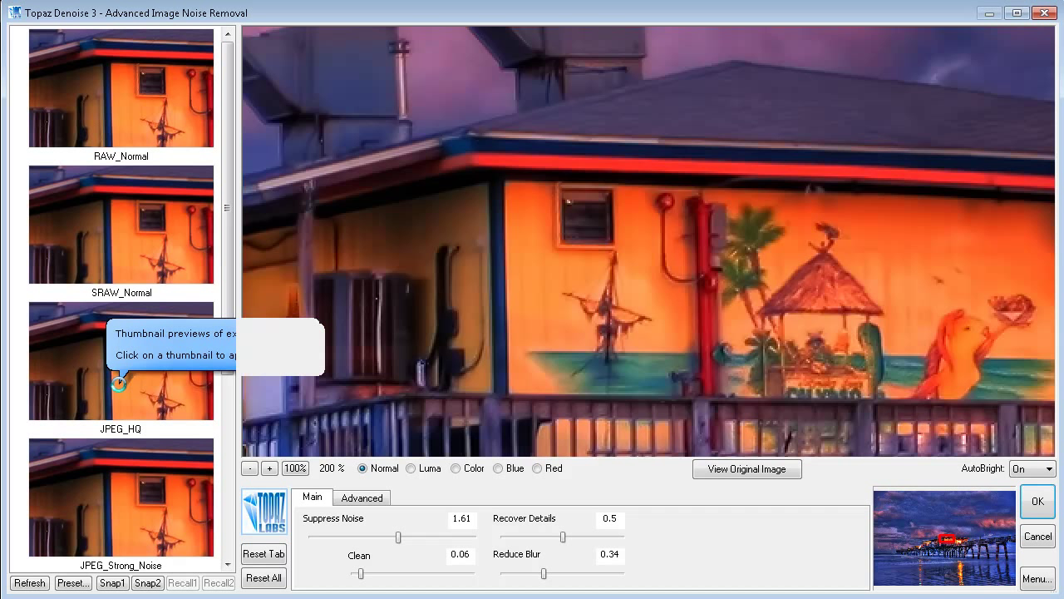
left_click(119, 359)
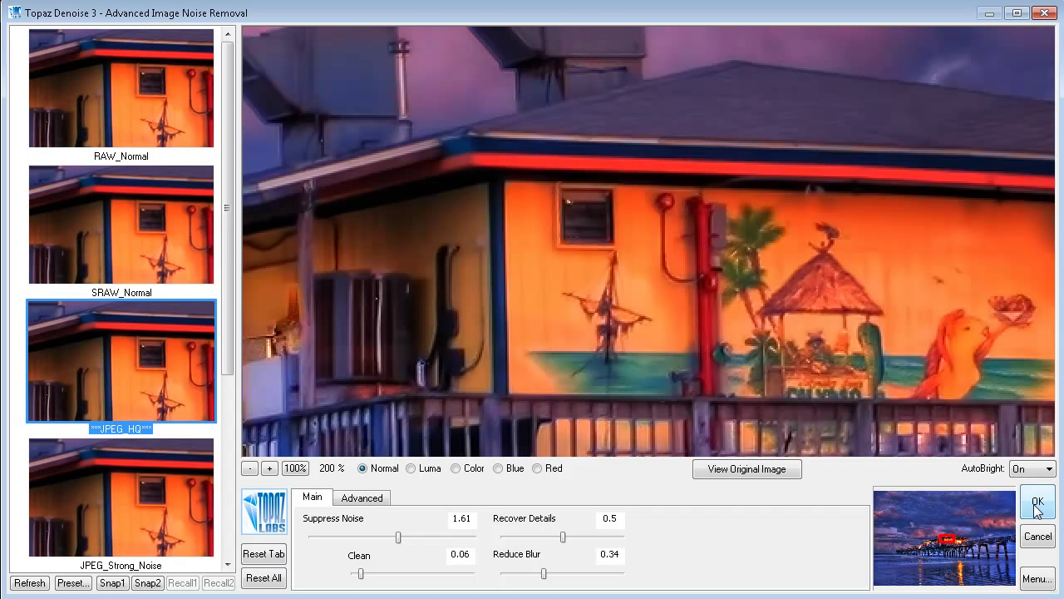
left_click(1038, 500)
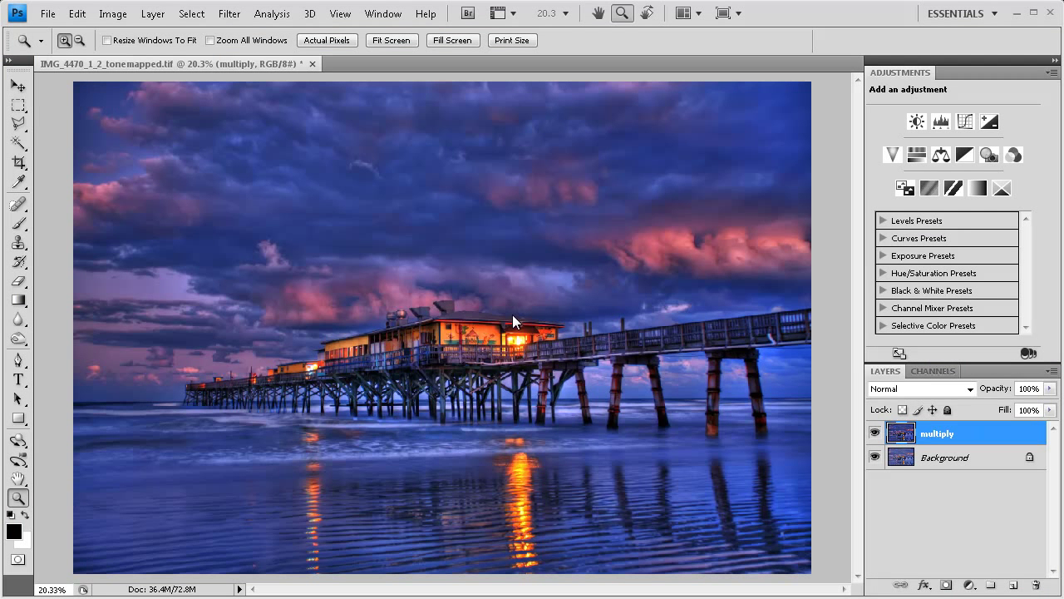
mouse_move(925, 376)
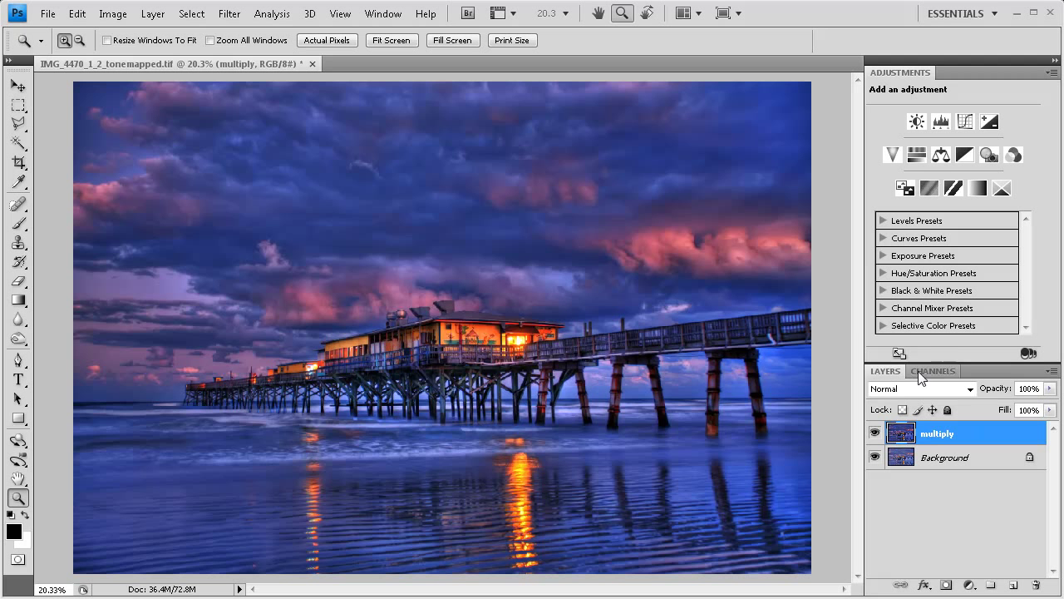
left_click_drag(408, 243, 499, 299)
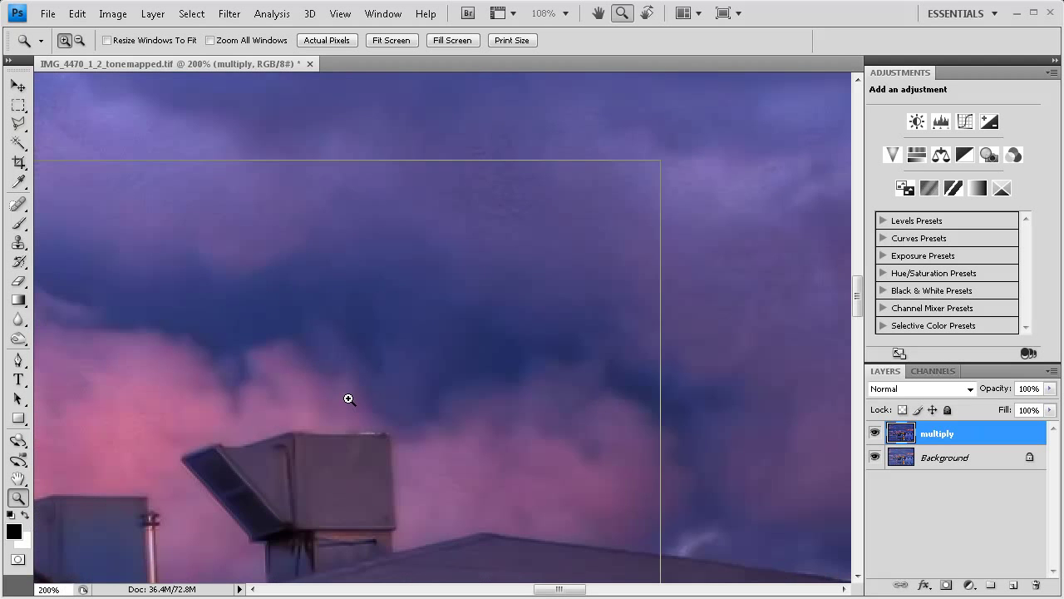
left_click(347, 399)
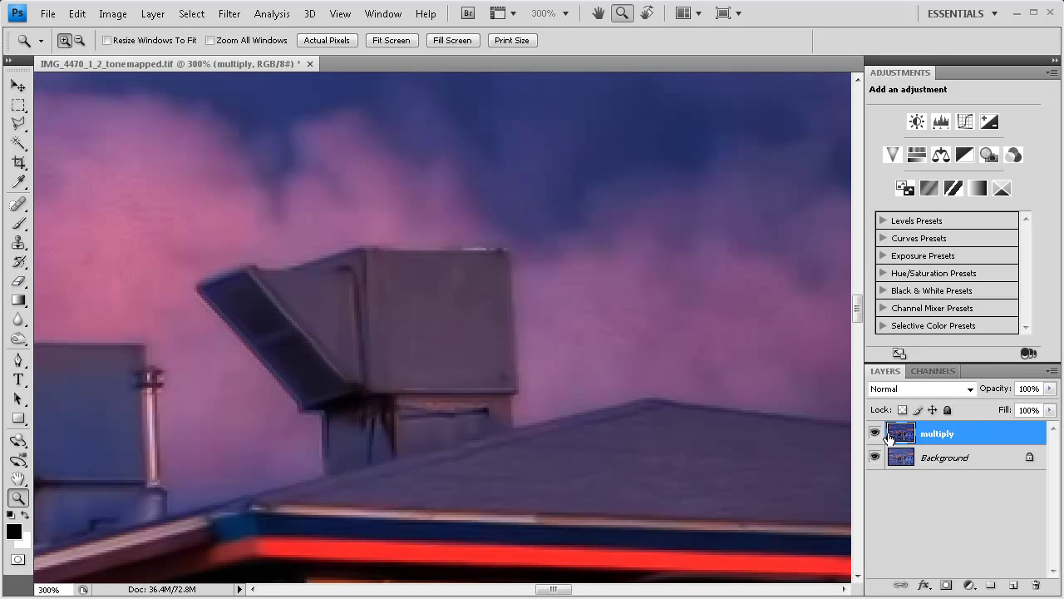
left_click(875, 432)
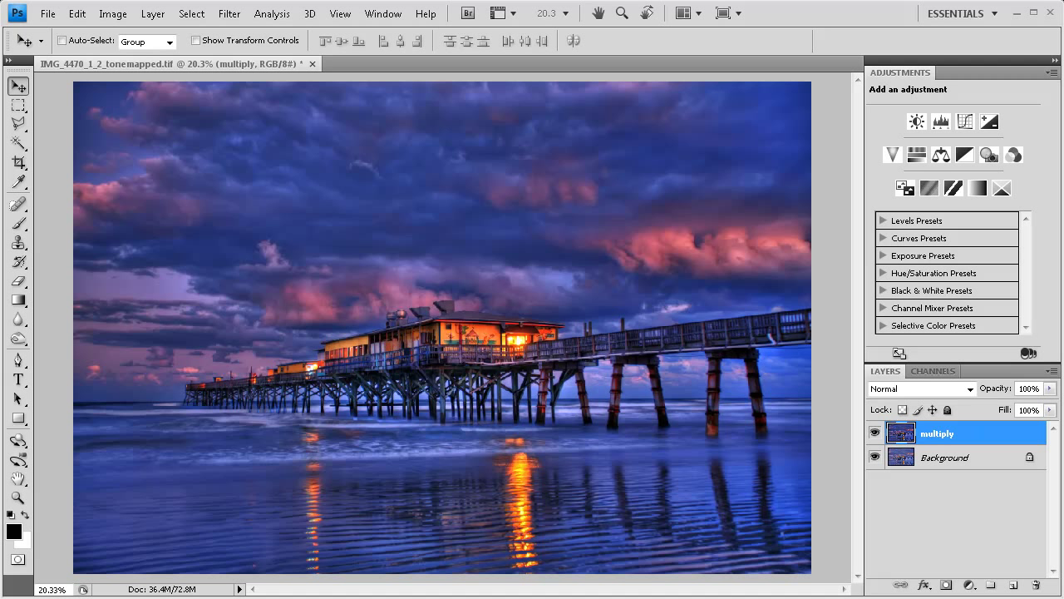
mouse_move(1018, 28)
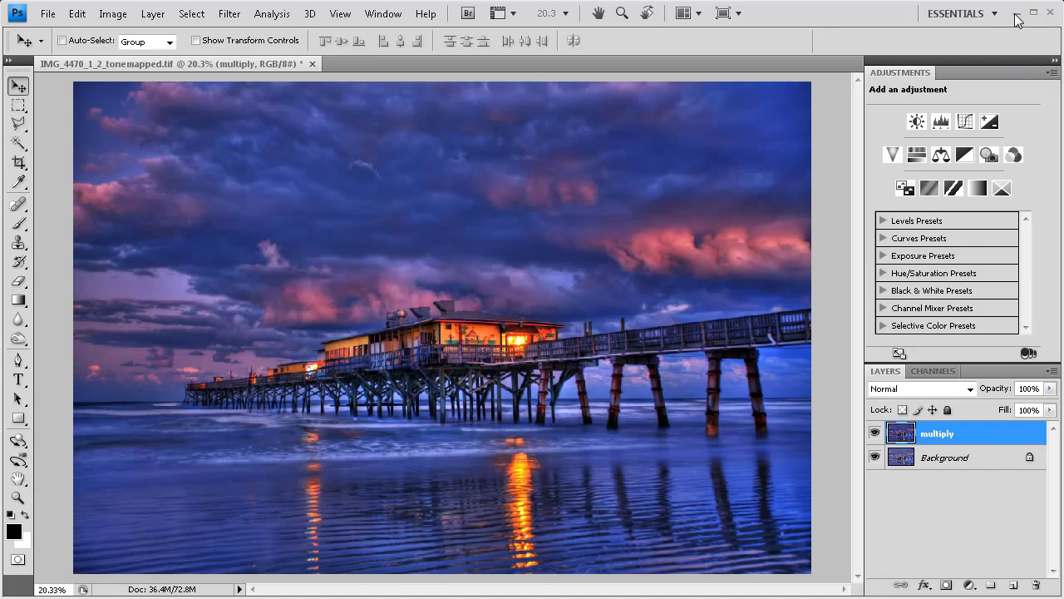